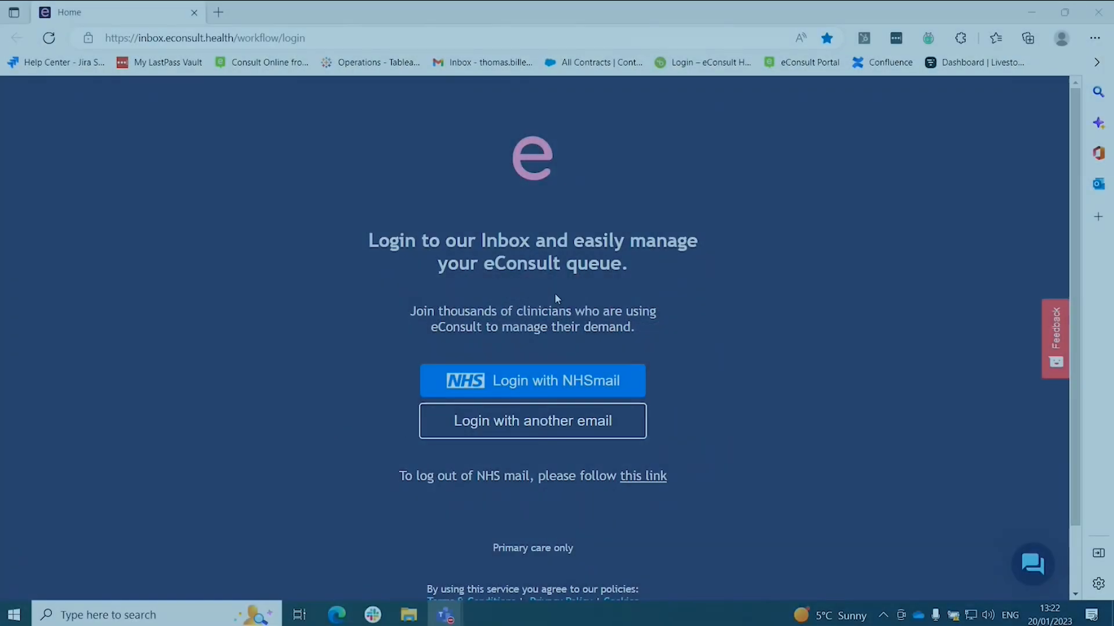
{"action": "mouse_move", "coordinate": [673, 309]}
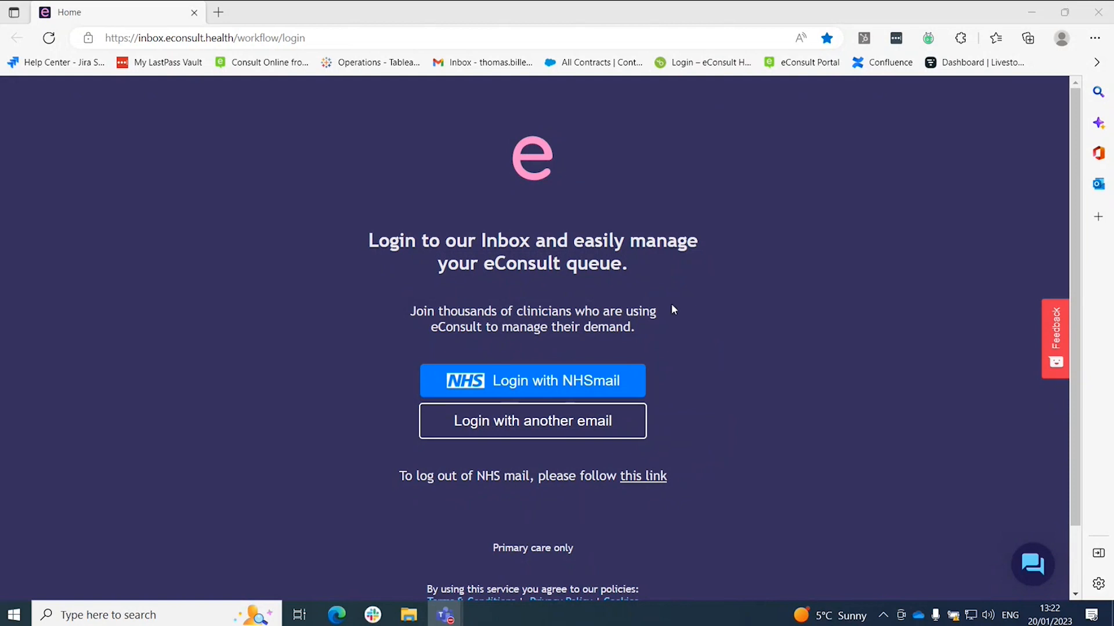
{"action": "mouse_move", "coordinate": [724, 317]}
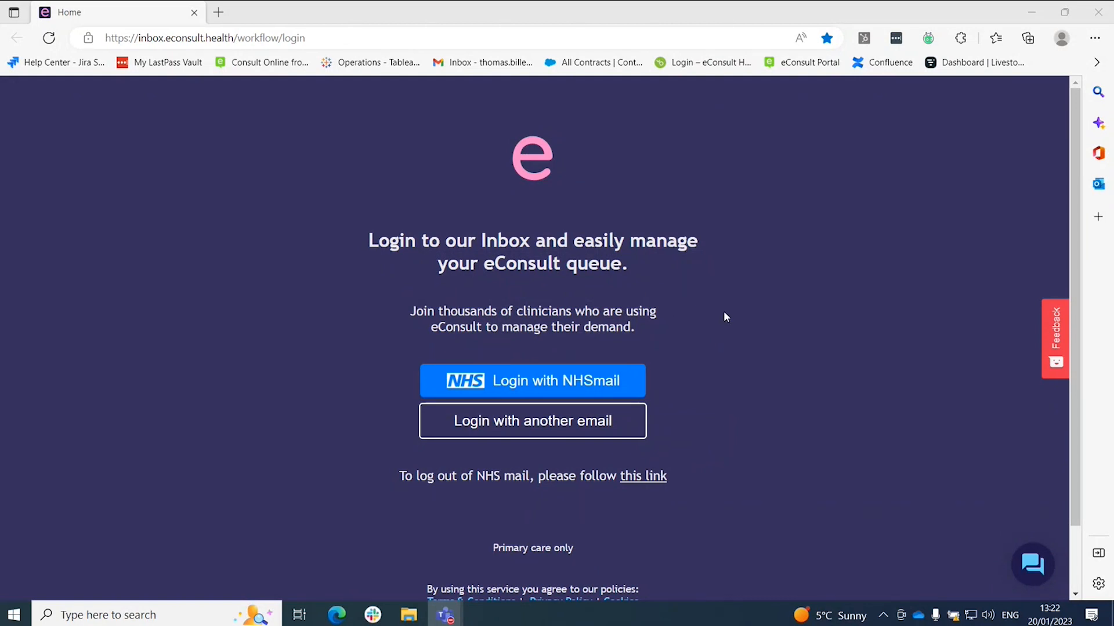
{"action": "mouse_move", "coordinate": [689, 389]}
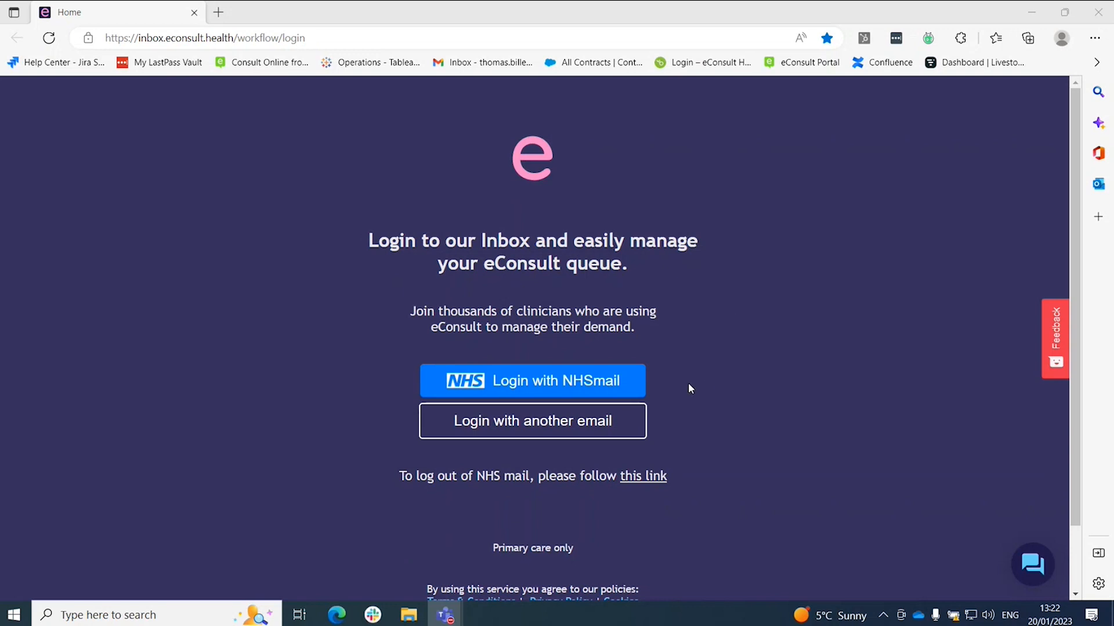
{"action": "mouse_move", "coordinate": [509, 170]}
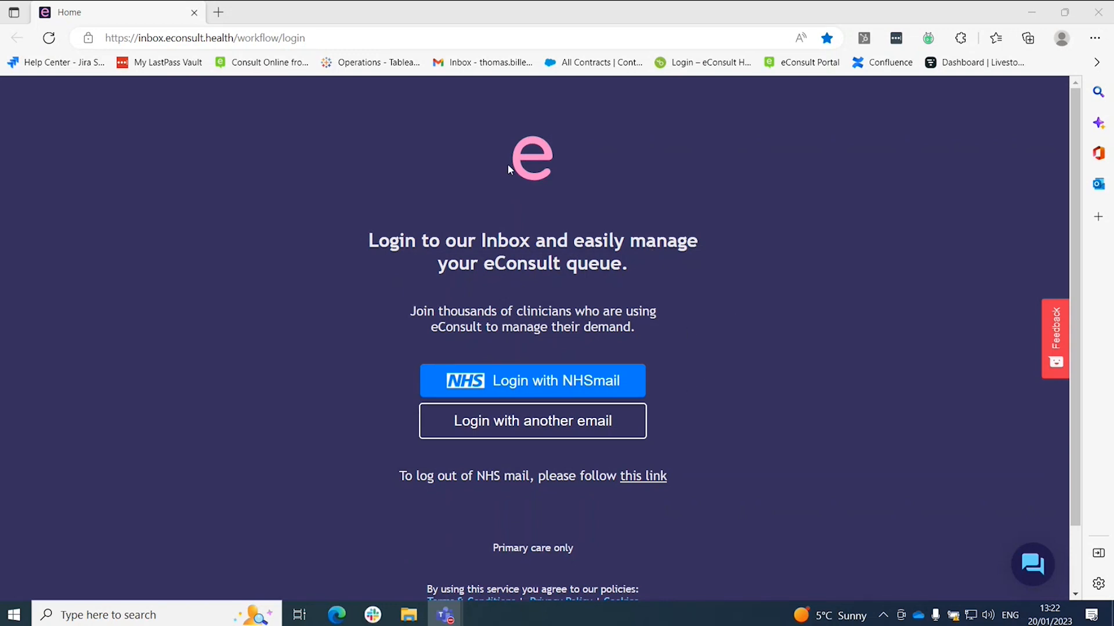
{"action": "mouse_move", "coordinate": [766, 351]}
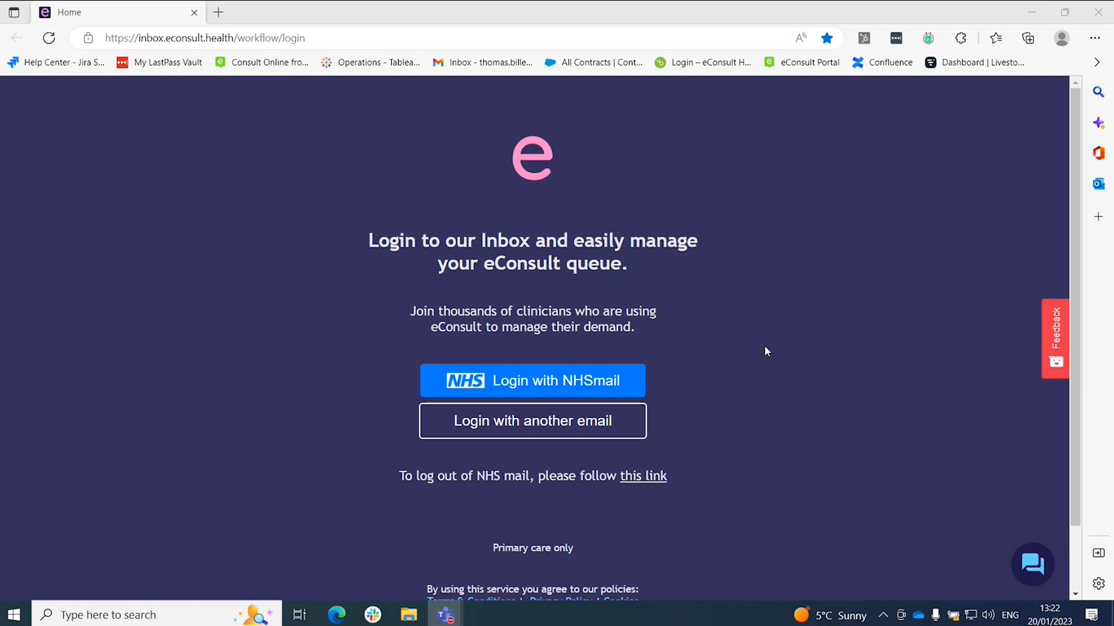
{"action": "mouse_move", "coordinate": [703, 374]}
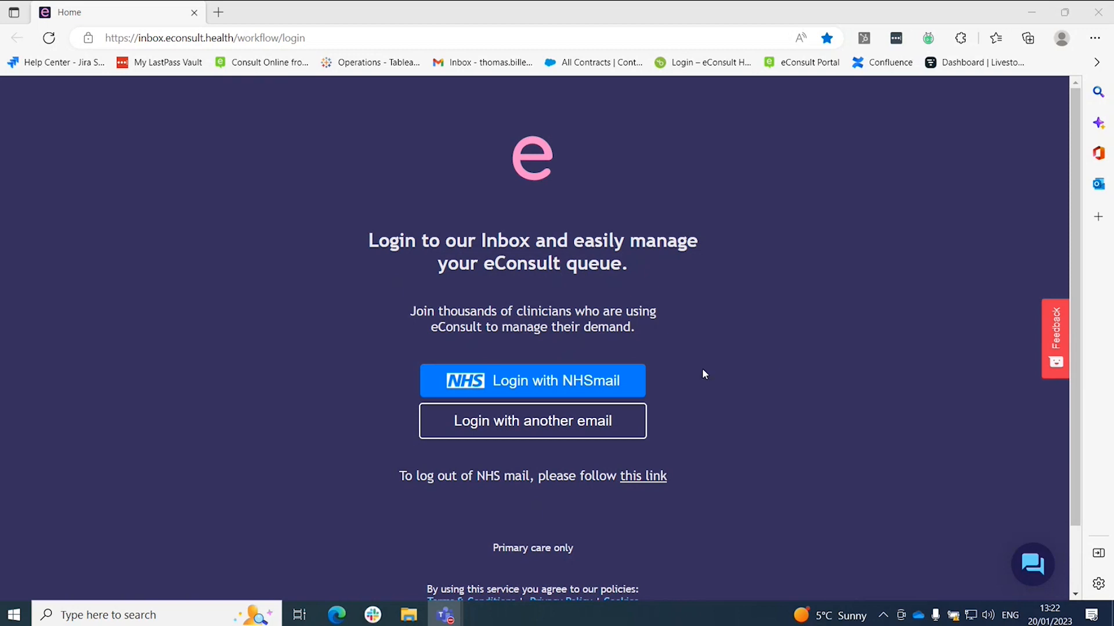
{"action": "mouse_move", "coordinate": [635, 395]}
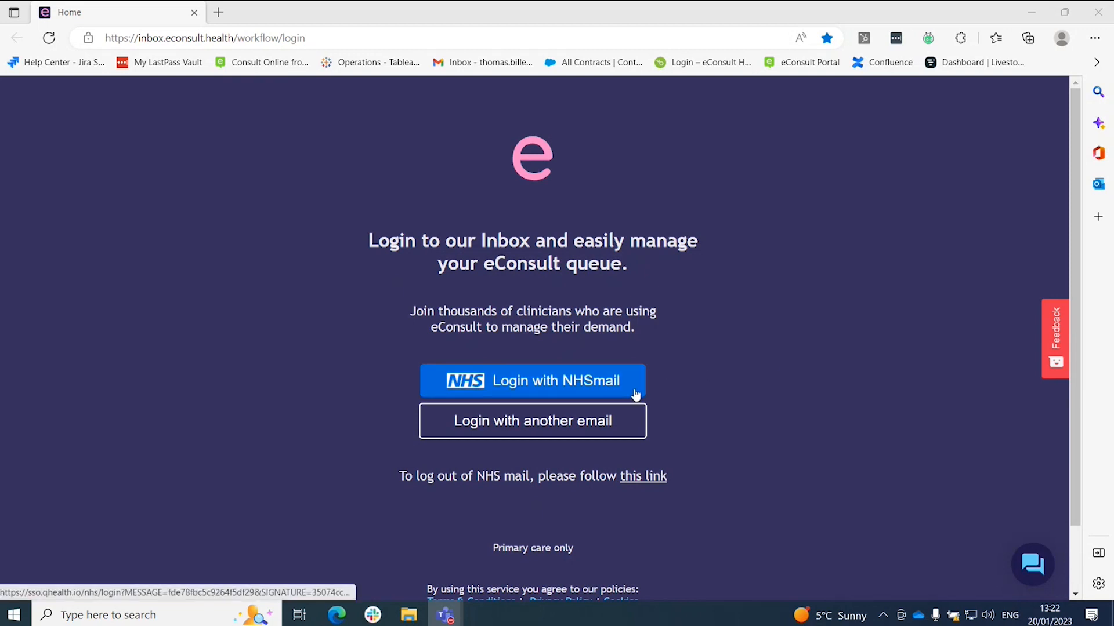
{"action": "mouse_move", "coordinate": [688, 435]}
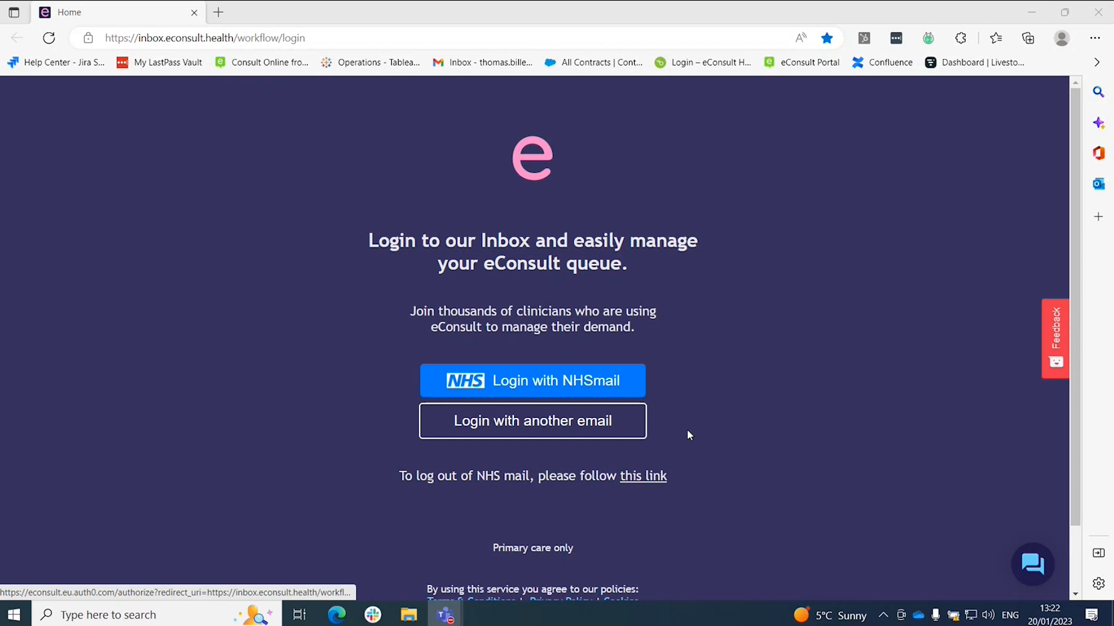
{"action": "mouse_move", "coordinate": [694, 435]}
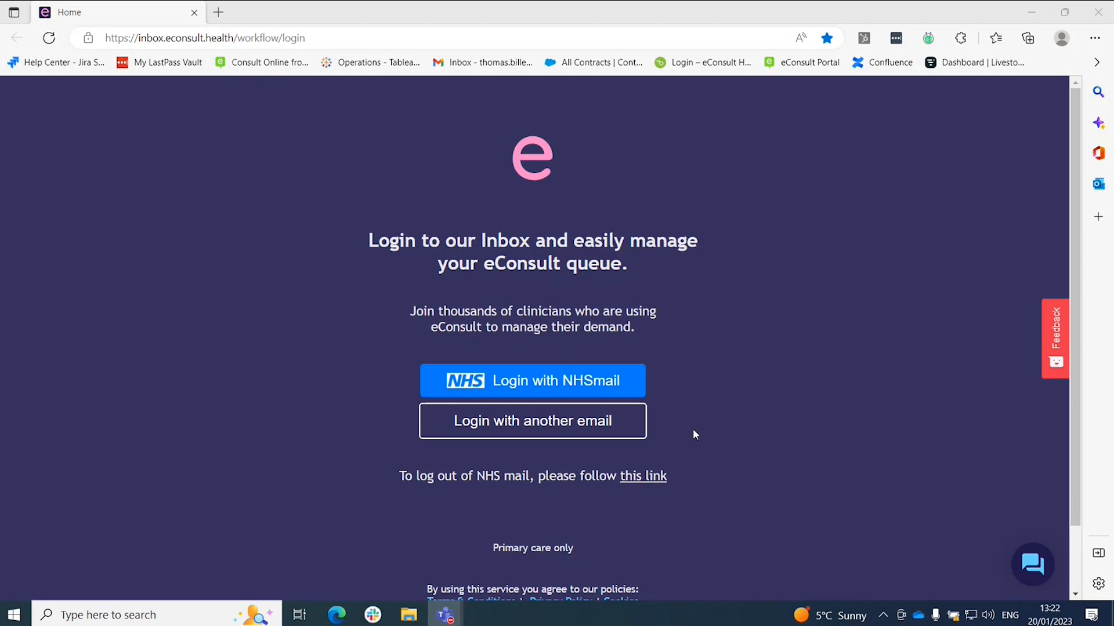
{"action": "mouse_move", "coordinate": [647, 394]}
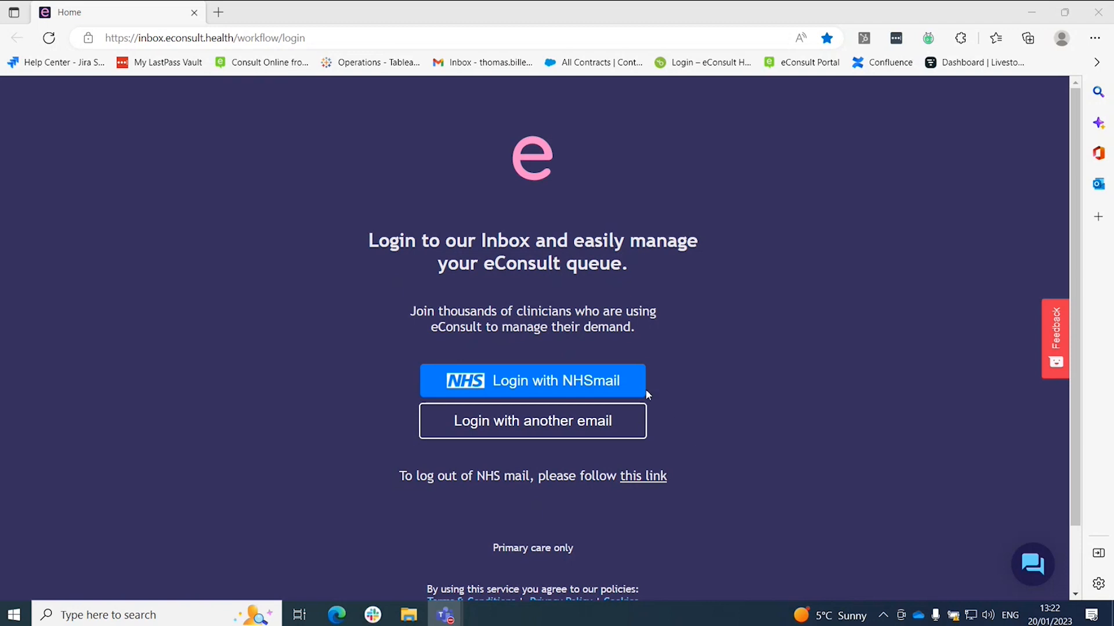
- Choose 'Login with NHSmail' on the eConsult Smart Inbox login page
{"action": "left_click", "coordinate": [532, 381]}
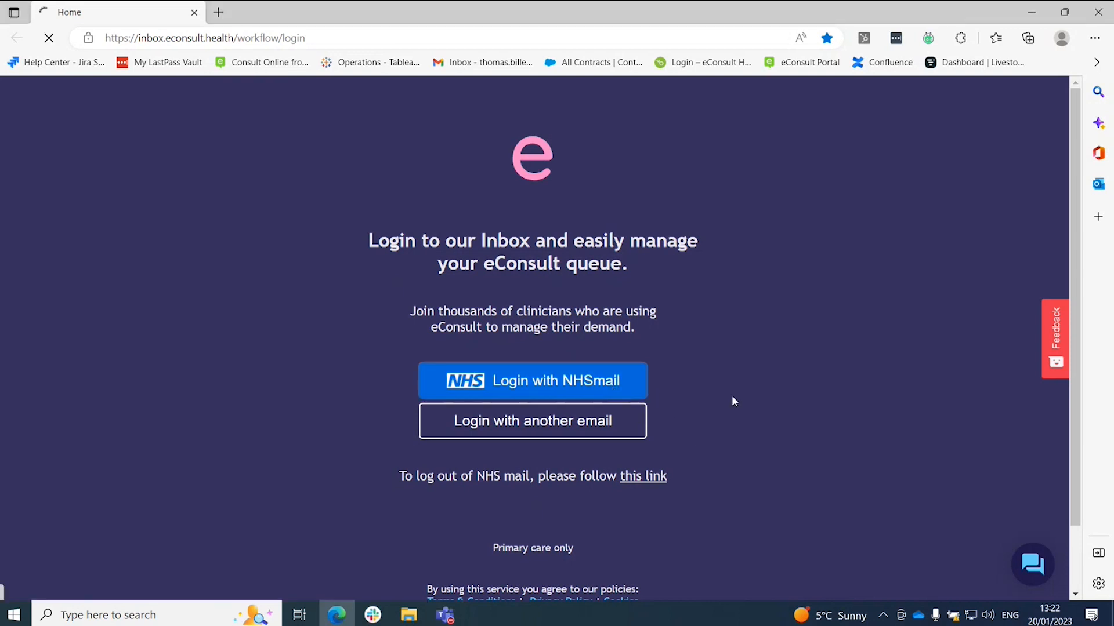
{"action": "left_click", "coordinate": [532, 381]}
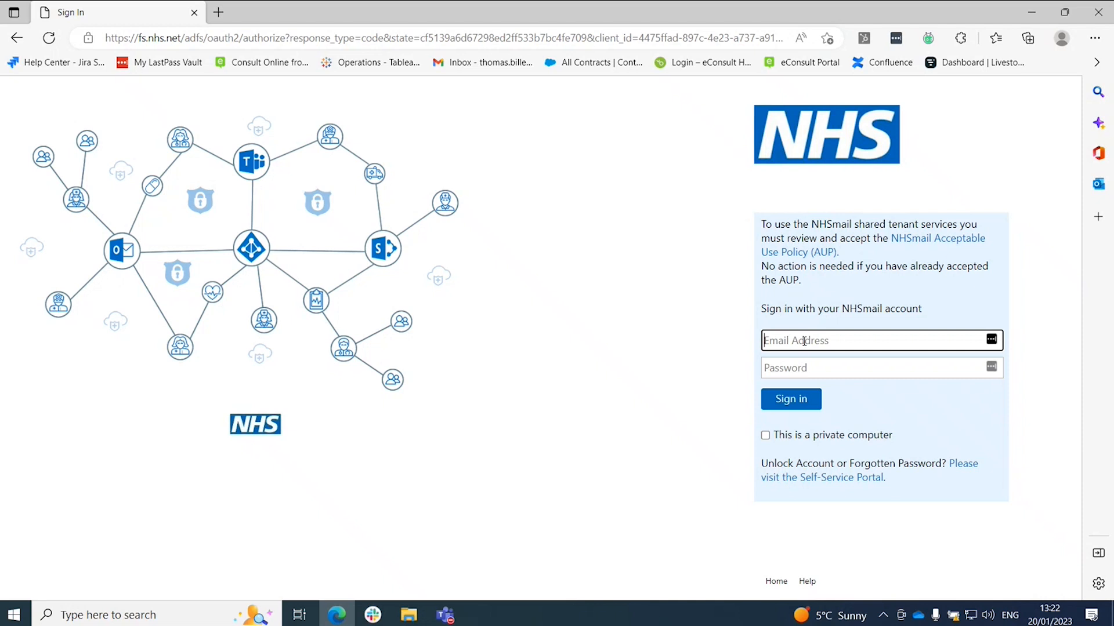
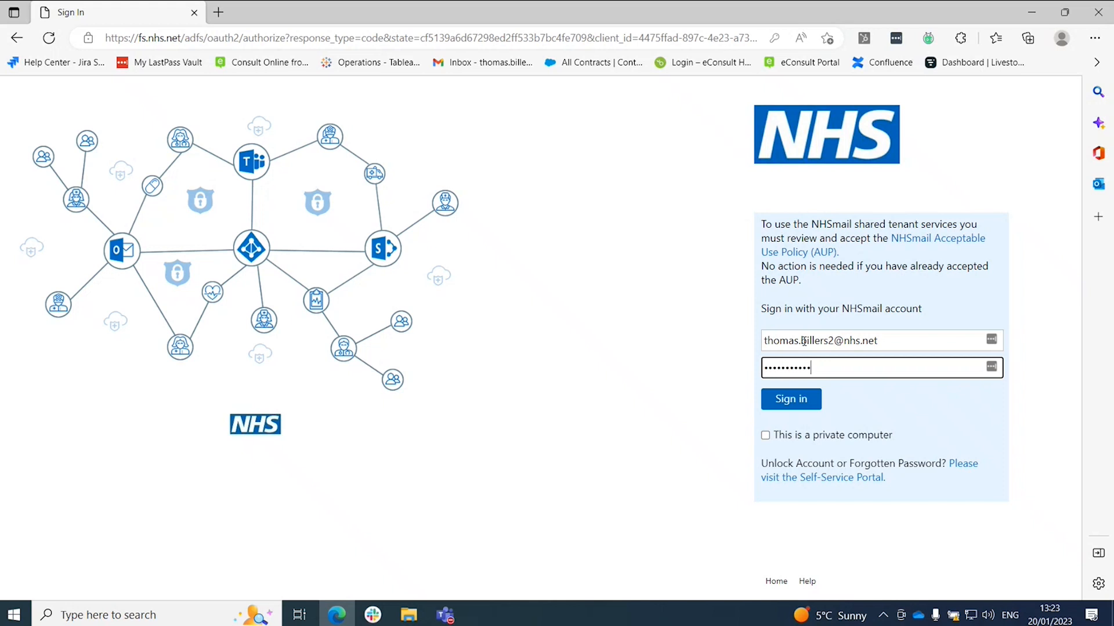
{"action": "left_click", "coordinate": [790, 399]}
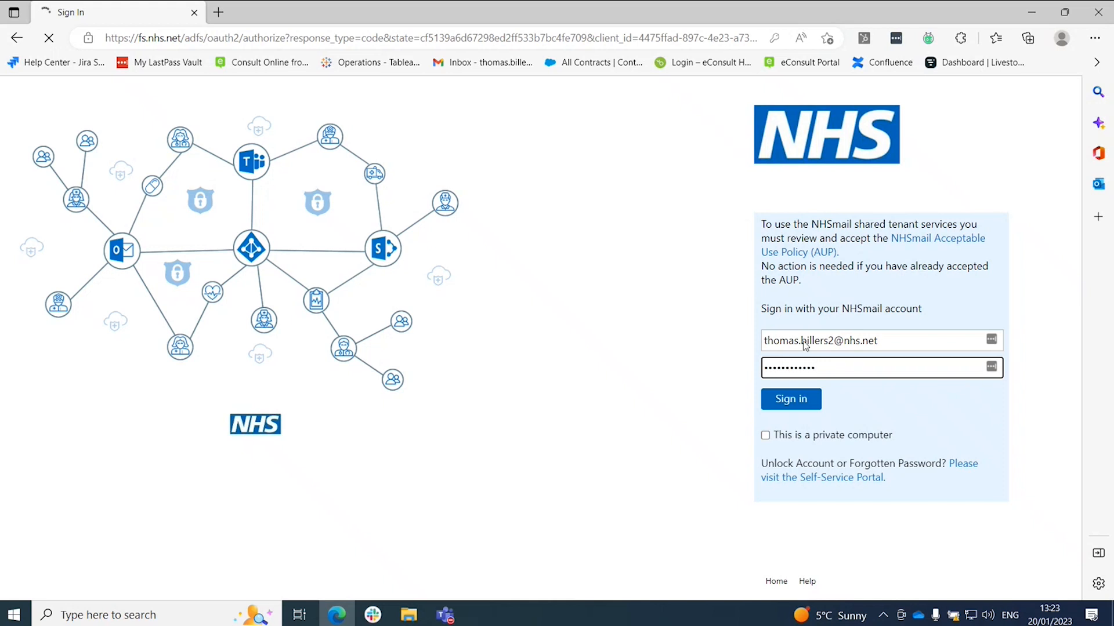
- With the All Open inbox loaded, show the Test Practice switcher list of practices and eHubs
{"action": "left_click", "coordinate": [790, 399]}
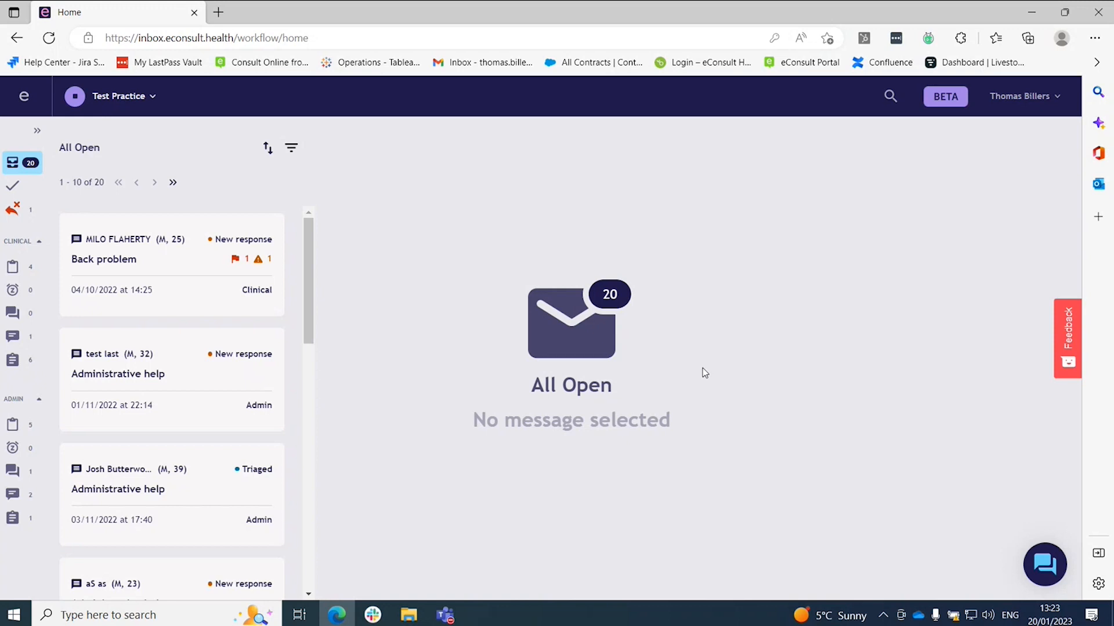
{"action": "mouse_move", "coordinate": [228, 222]}
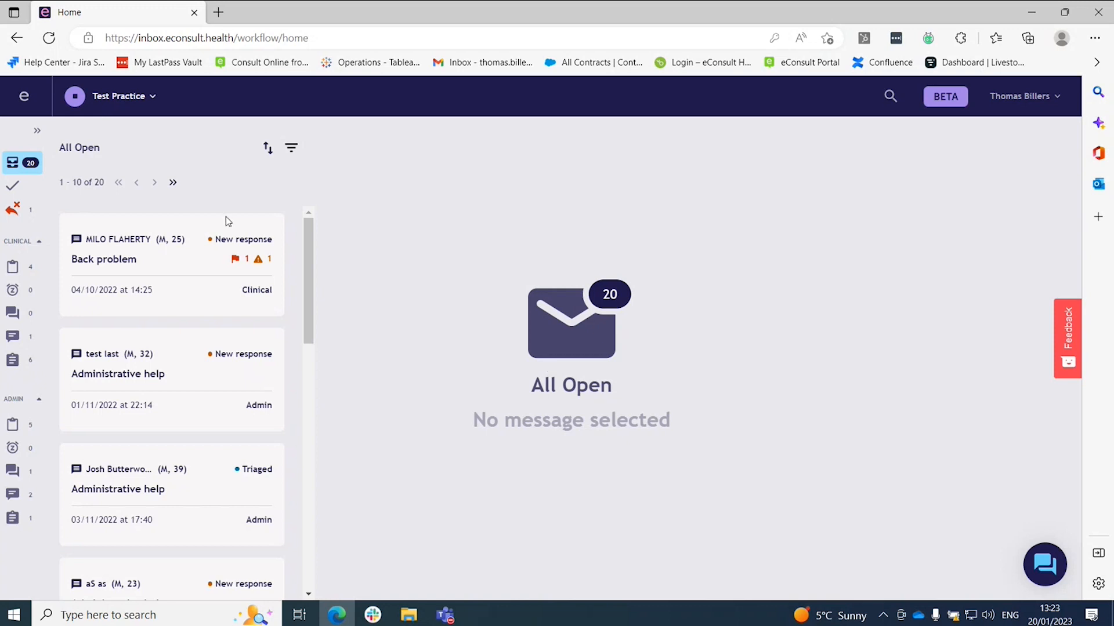
{"action": "left_click", "coordinate": [121, 97]}
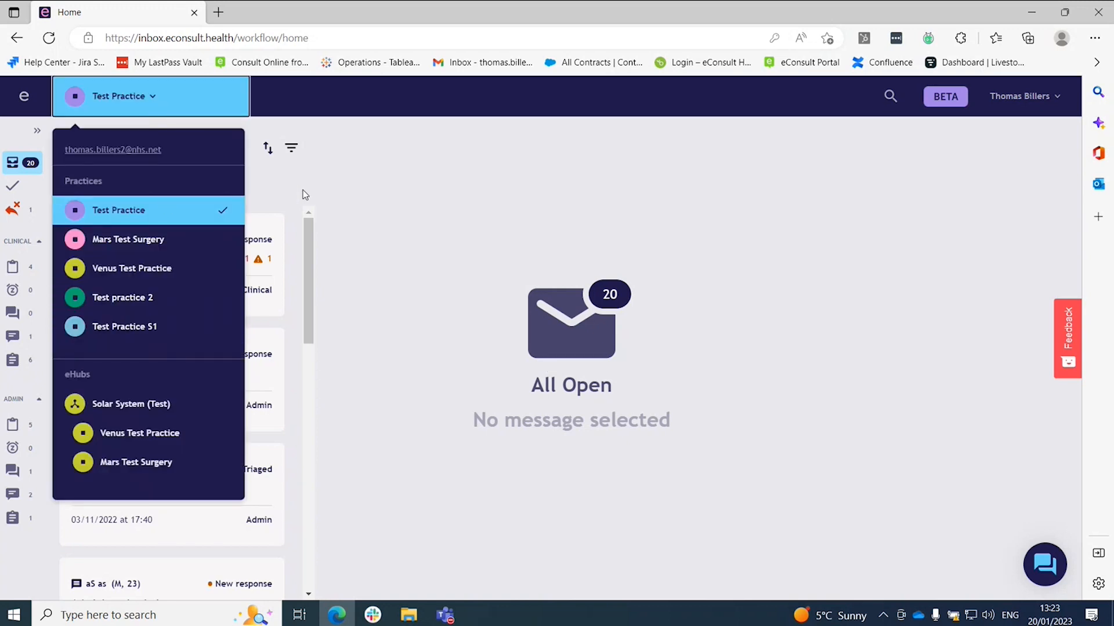